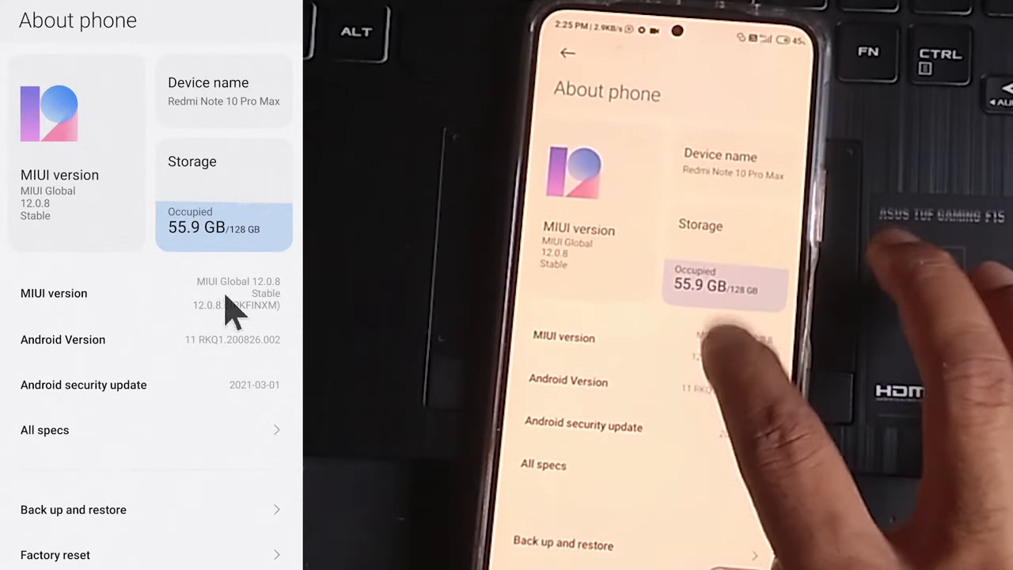
Scroll down the main Settings list and open Additional settings.
scroll(down, 3)
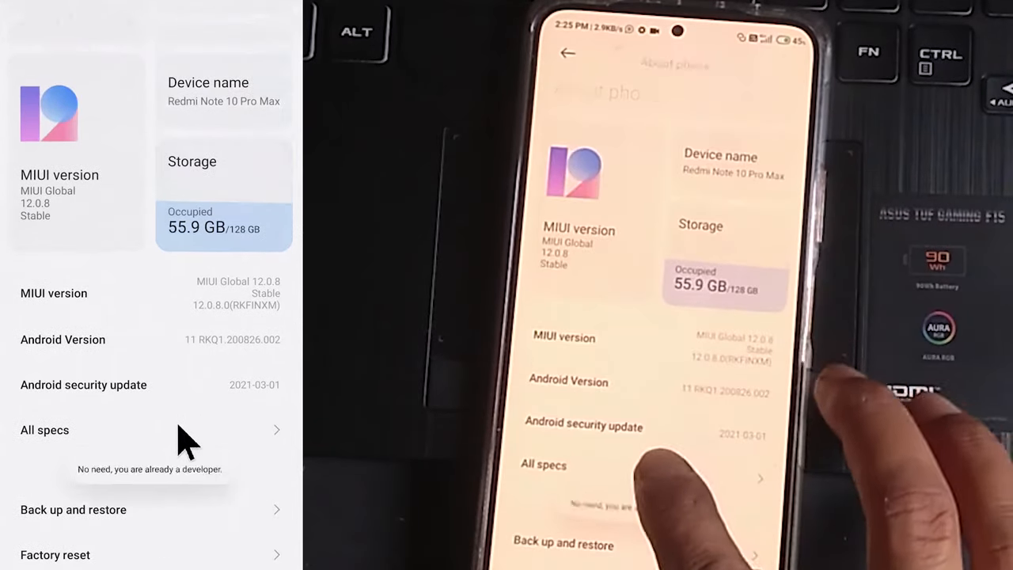
scroll(down, 3)
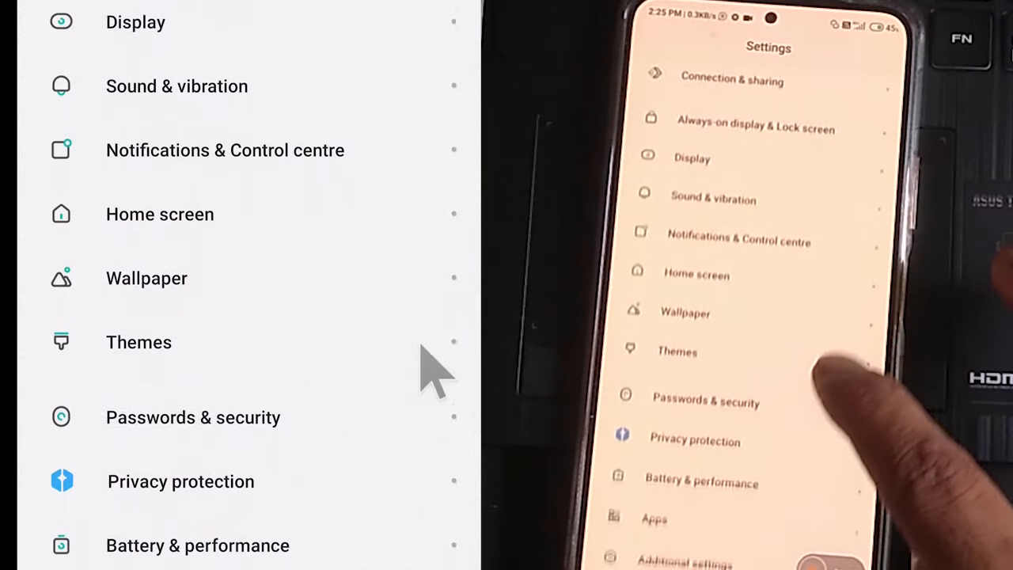
scroll(down, 3)
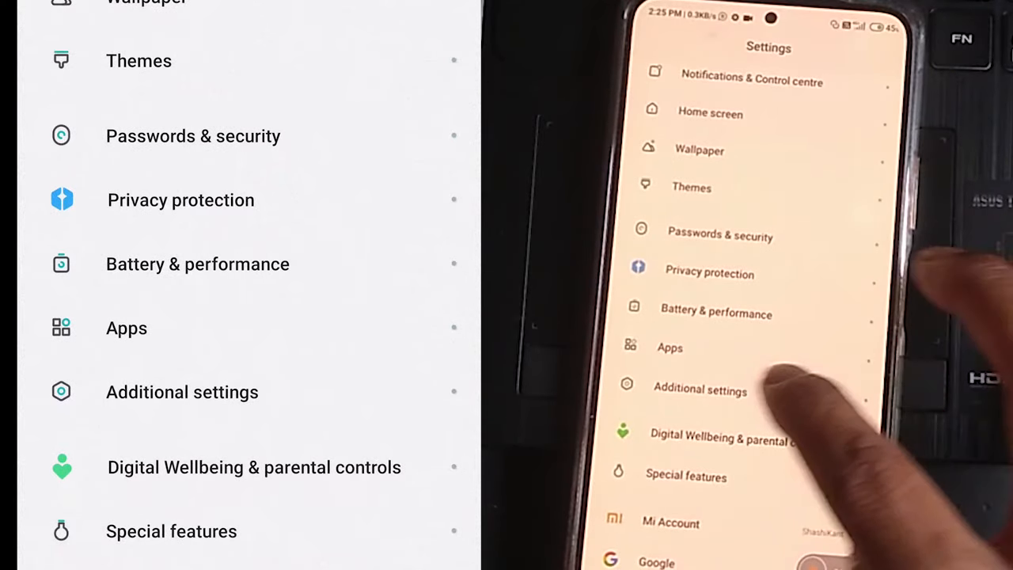
click(697, 390)
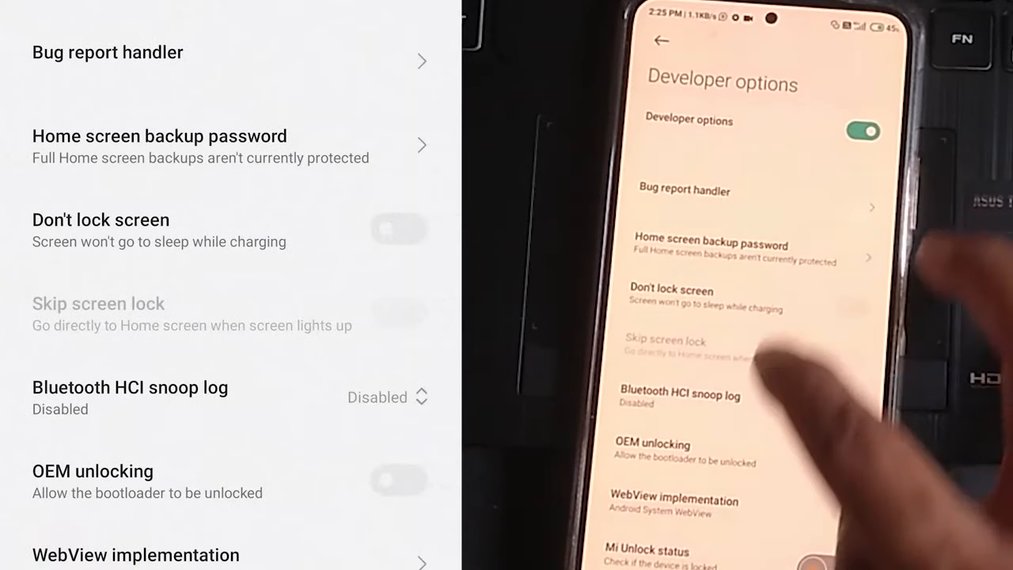
Scroll Developer options down to the Debugging section with the USB debugging toggle.
scroll(down, 3)
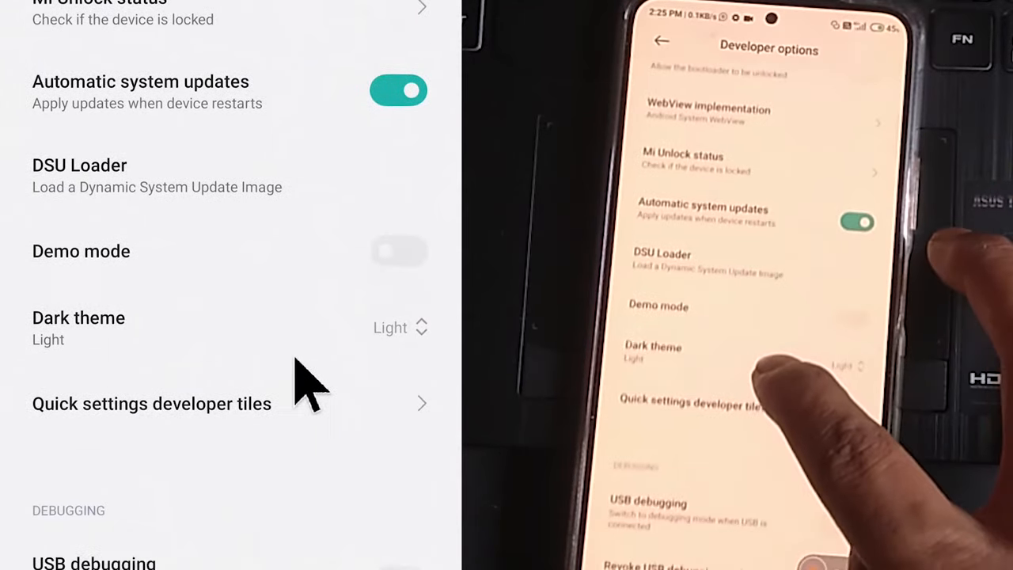
scroll(down, 3)
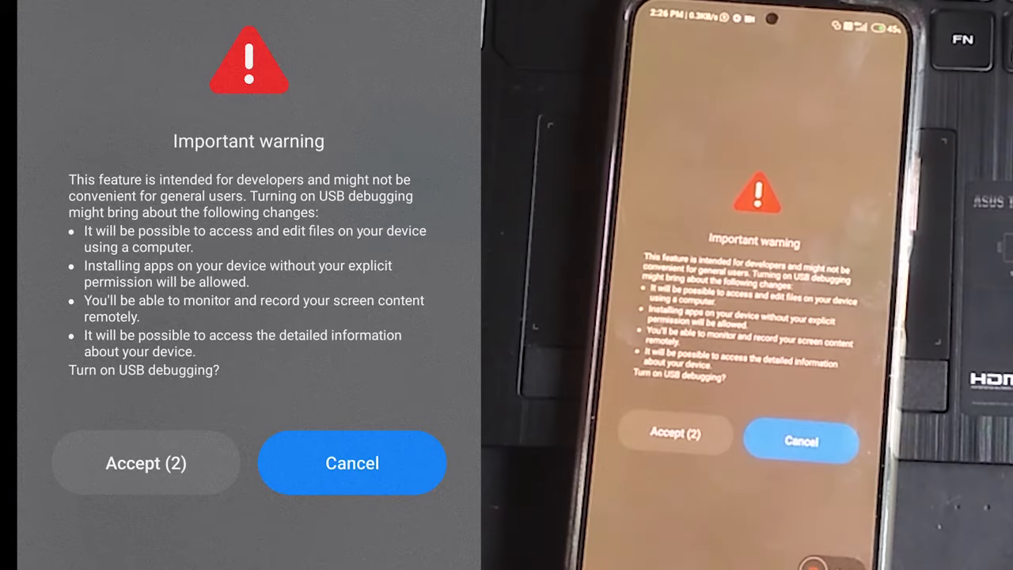
click(146, 463)
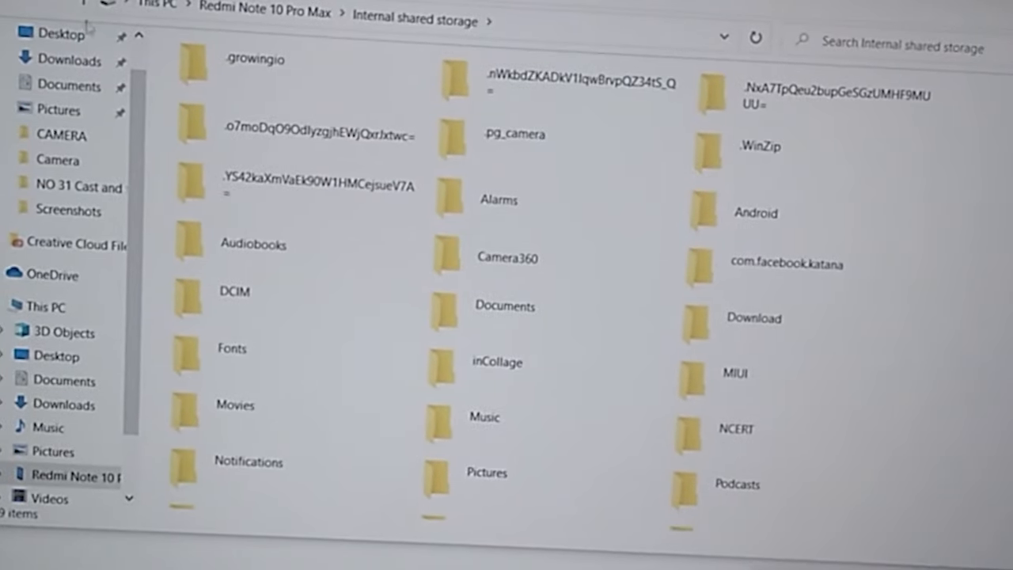
mouse_move(361, 289)
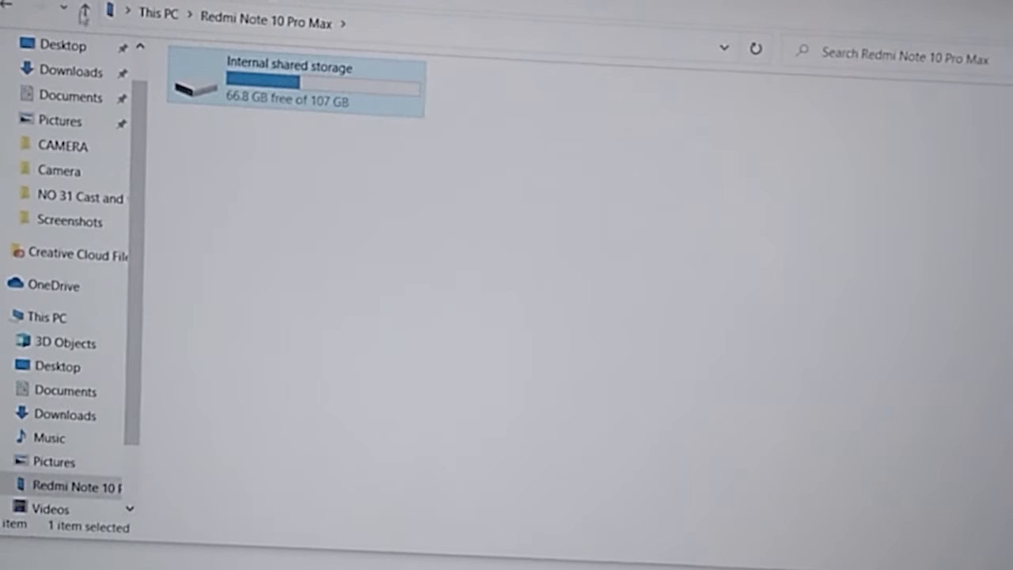
Navigate up from Internal shared storage to the This PC overview.
click(45, 317)
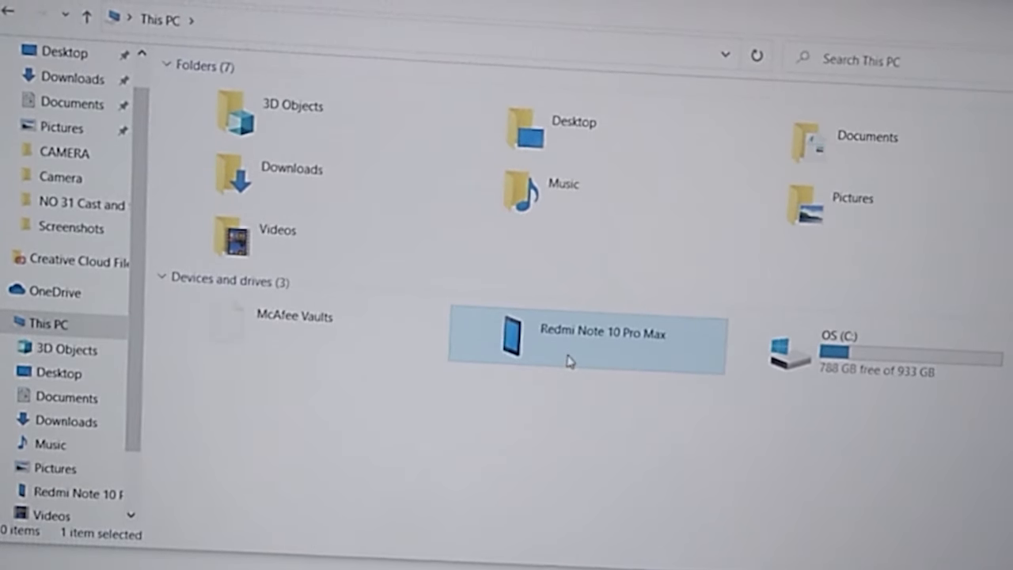